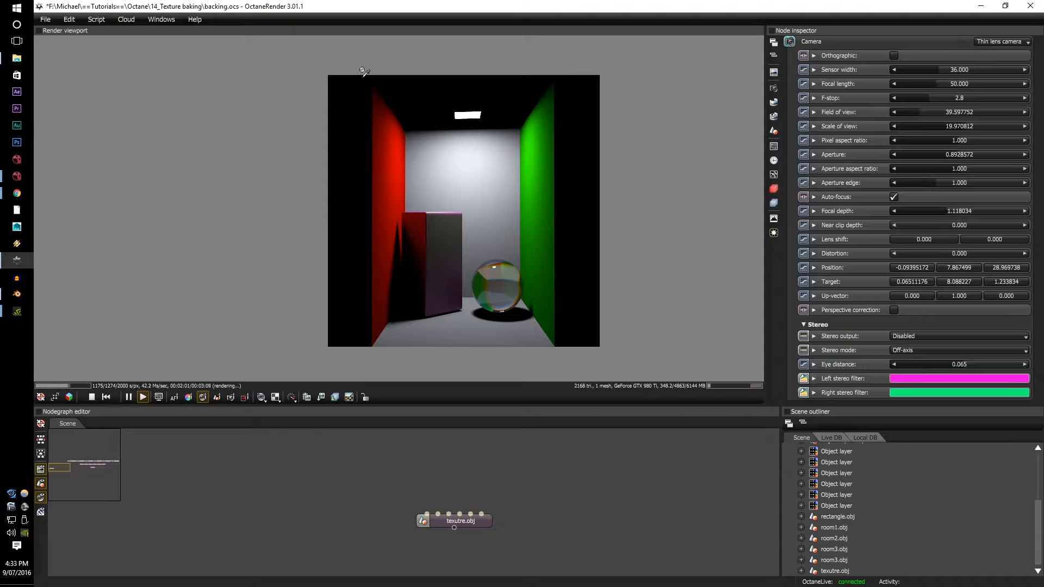
# - Inspect the texutre.obj mesh, then reopen the camera settings to use the Baking camera
pyautogui.click(456, 521)
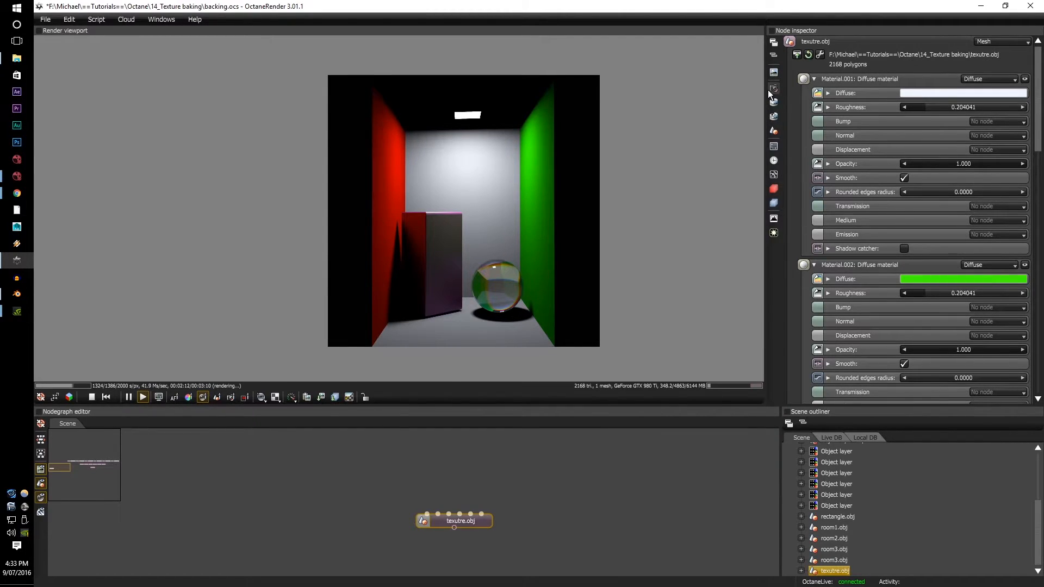
pyautogui.click(773, 87)
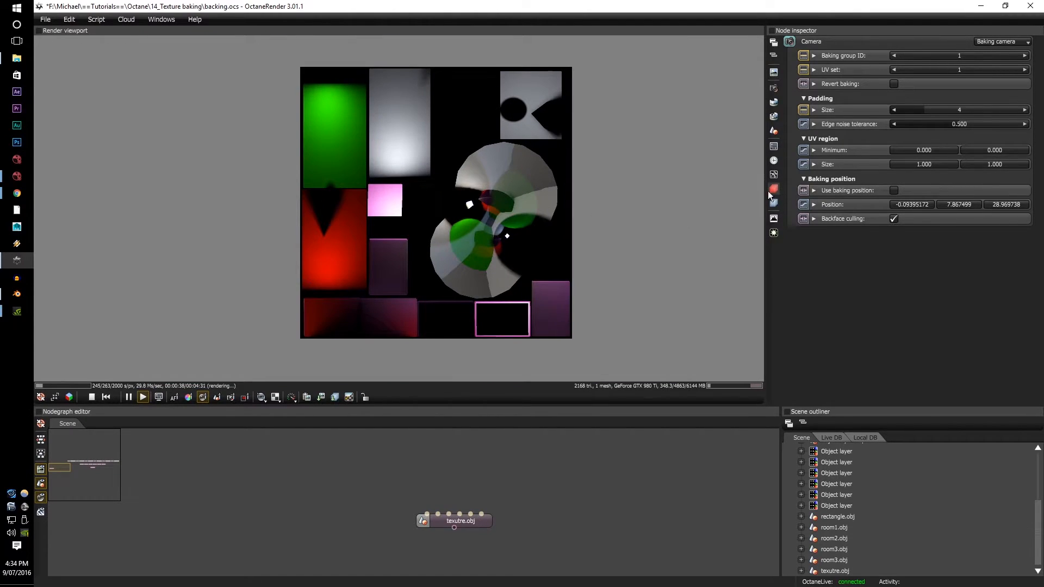
# - Change the render kernel type from Direct lighting to Path tracing
pyautogui.click(773, 175)
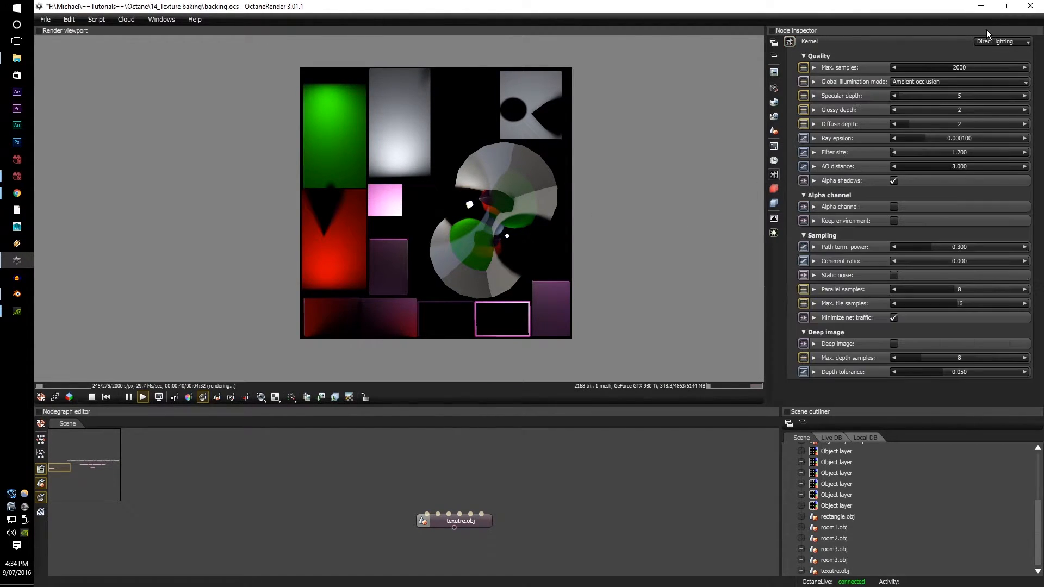
pyautogui.click(1002, 41)
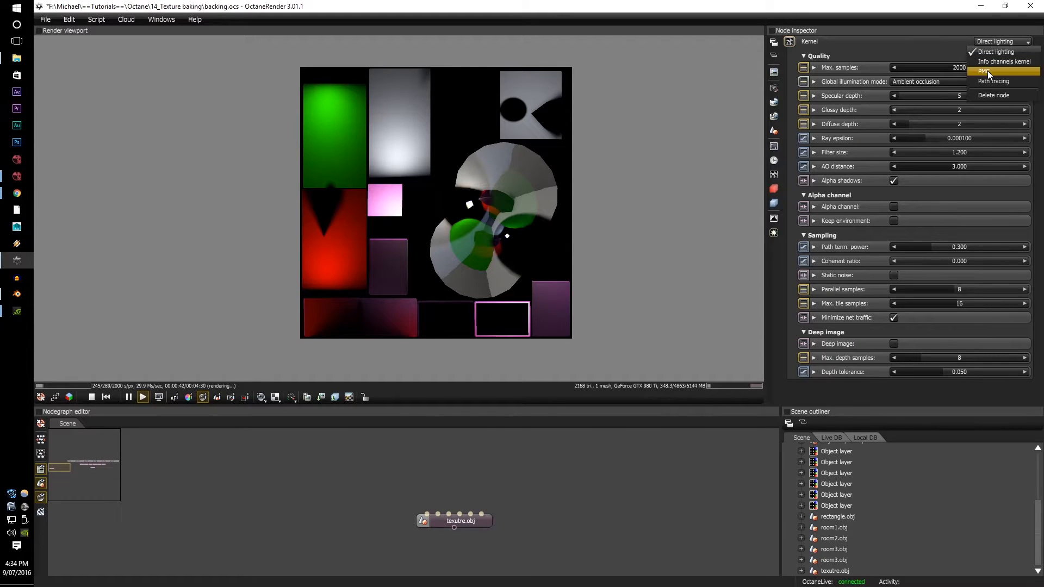
pyautogui.click(993, 81)
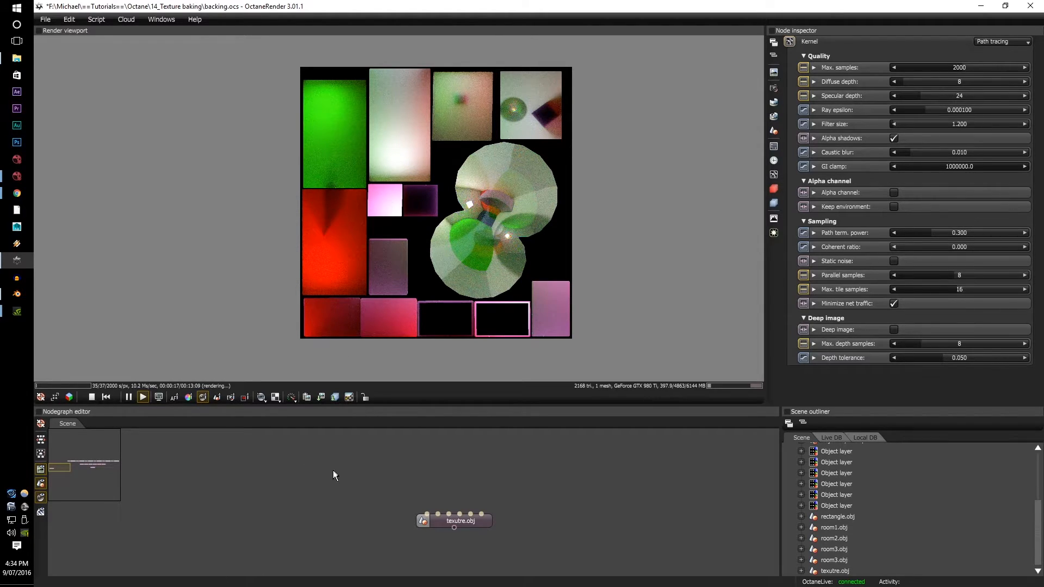
# - Add and inspect a trial Render target node, discard it, and reopen the baking camera settings
pyautogui.rightClick(332, 475)
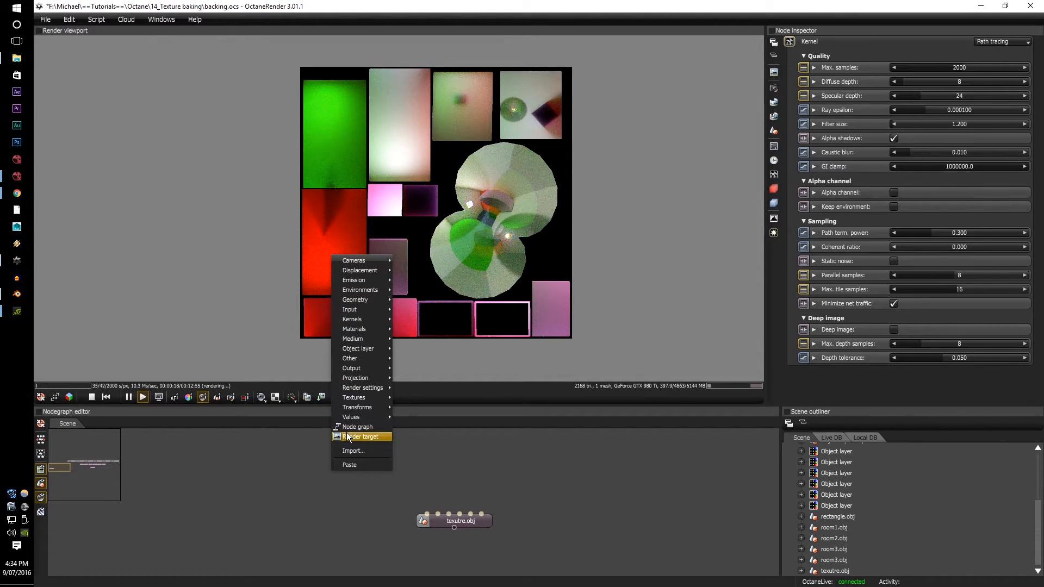
pyautogui.click(364, 436)
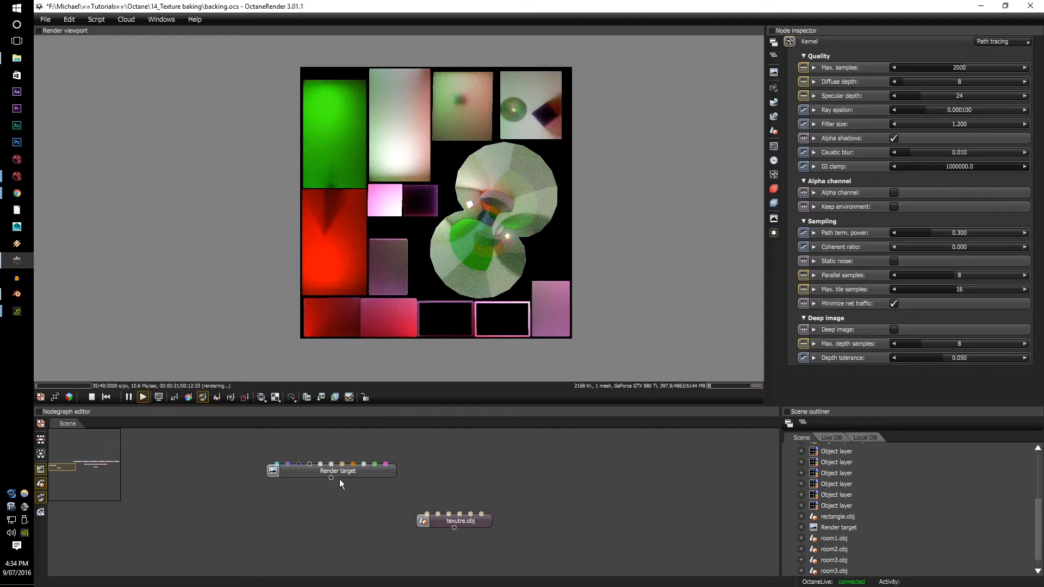
pyautogui.click(338, 470)
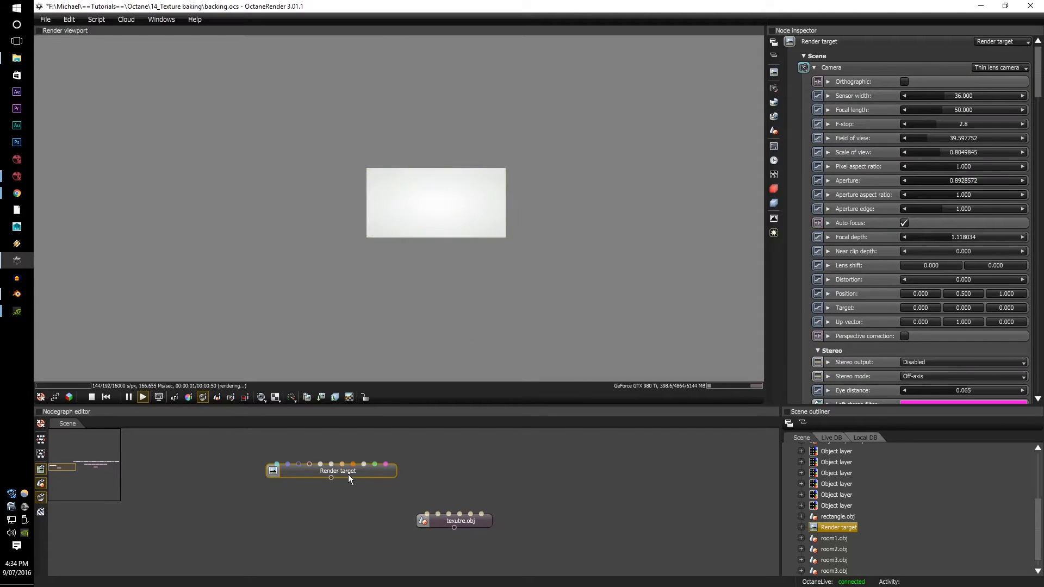
pyautogui.click(454, 521)
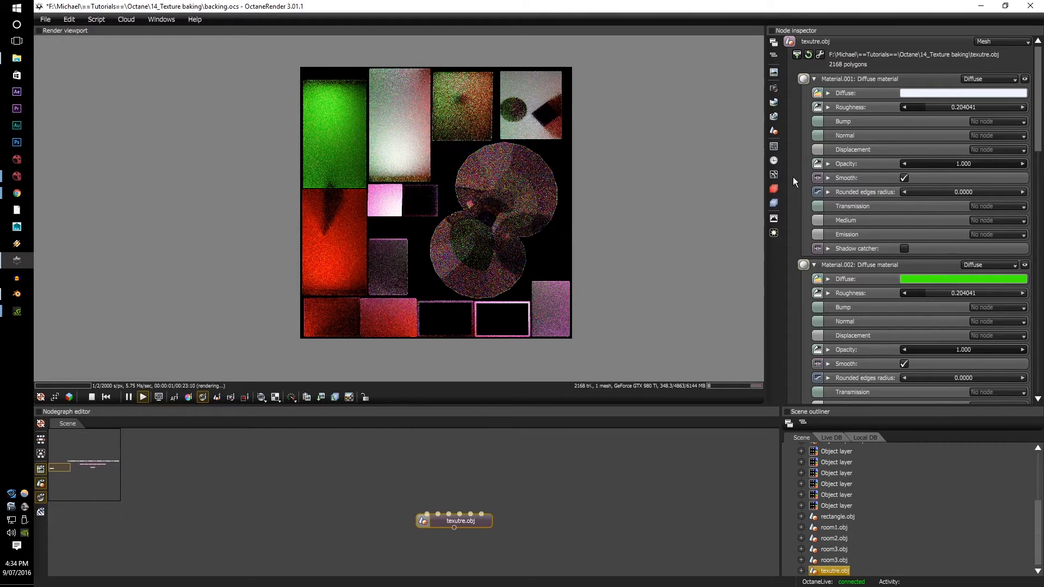
pyautogui.click(773, 87)
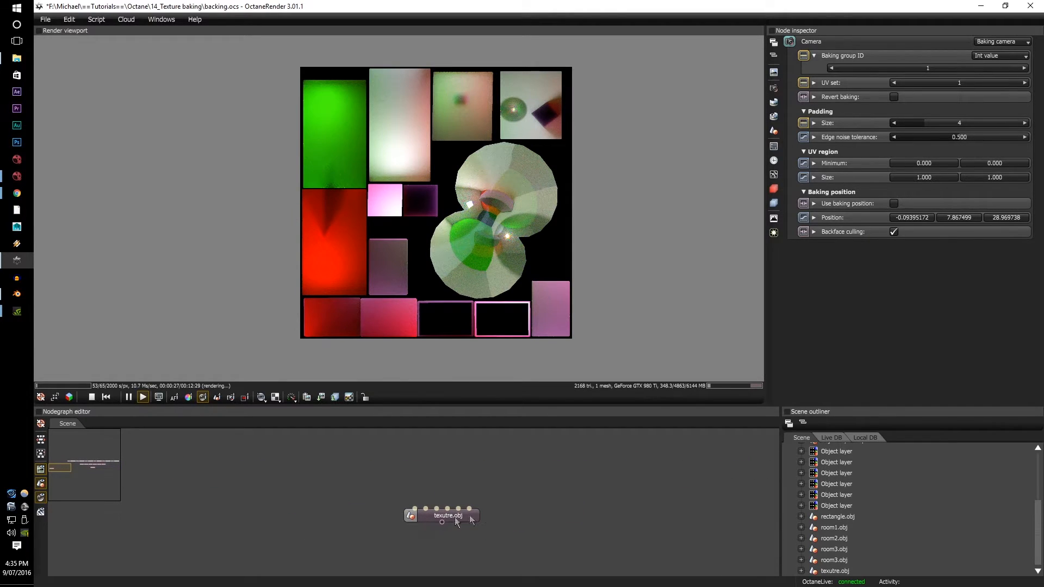
pyautogui.moveTo(788, 269)
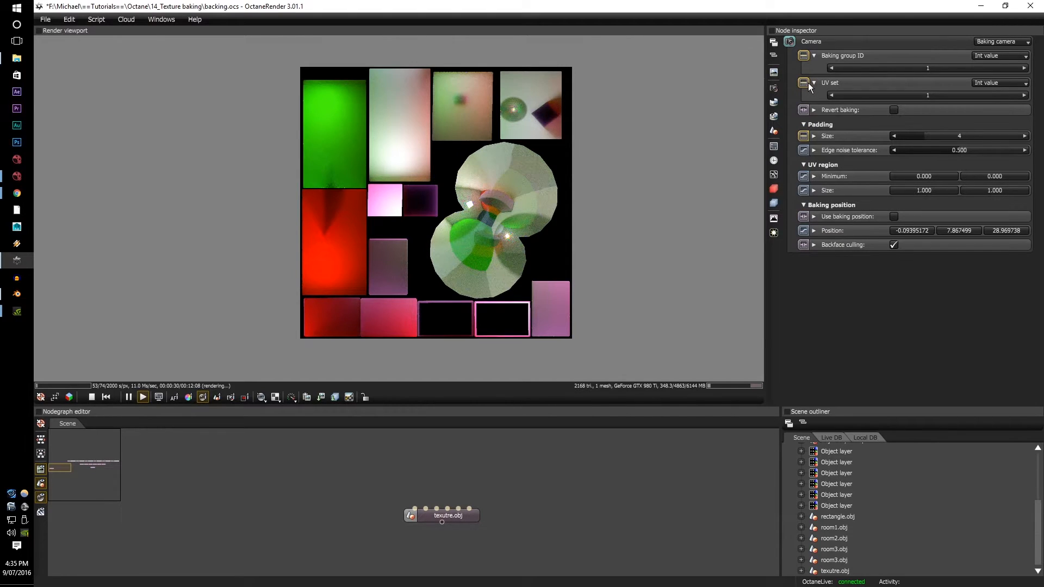
pyautogui.click(813, 110)
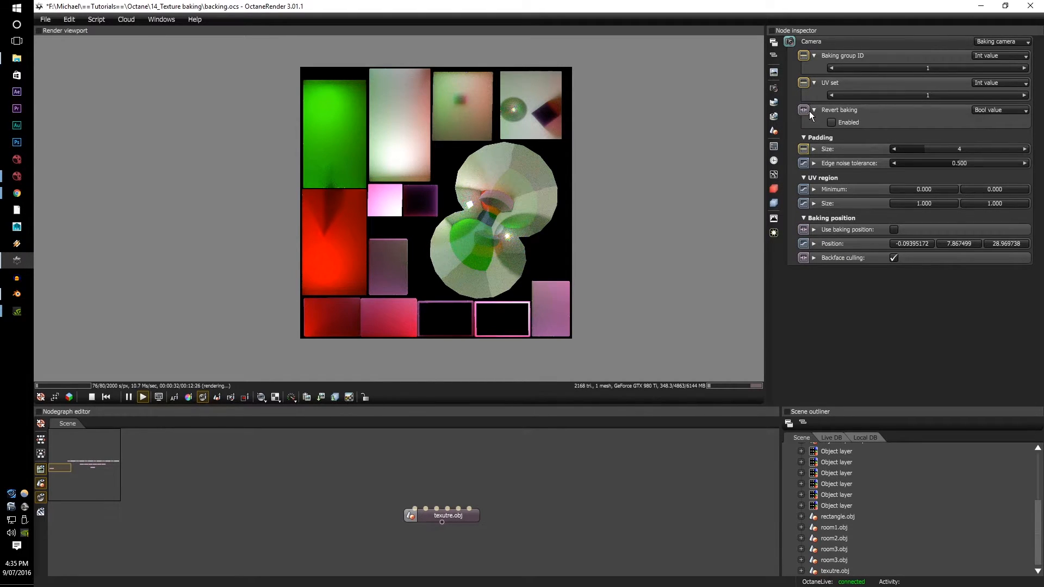
pyautogui.moveTo(839, 110)
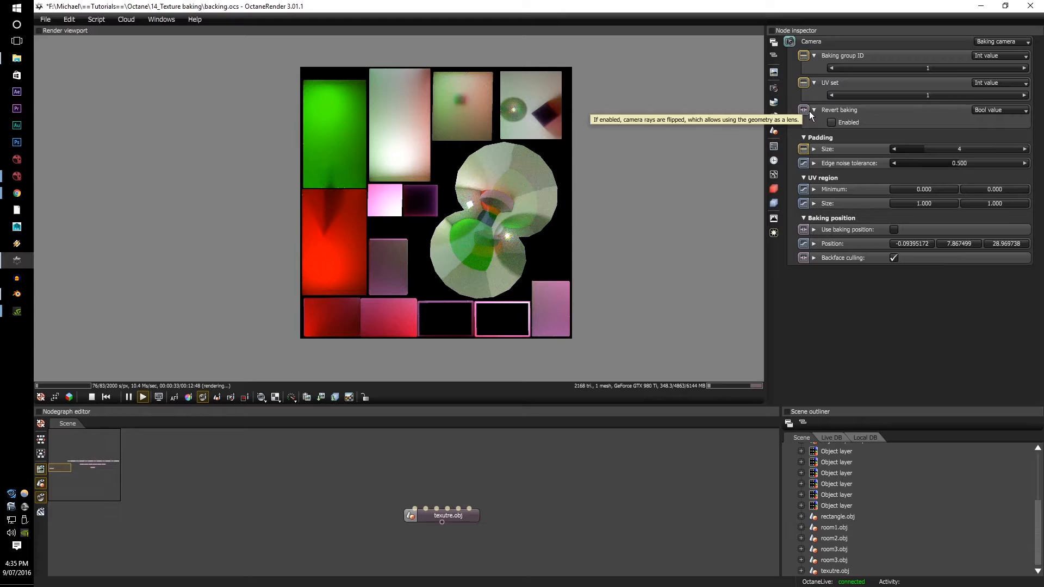
pyautogui.click(830, 122)
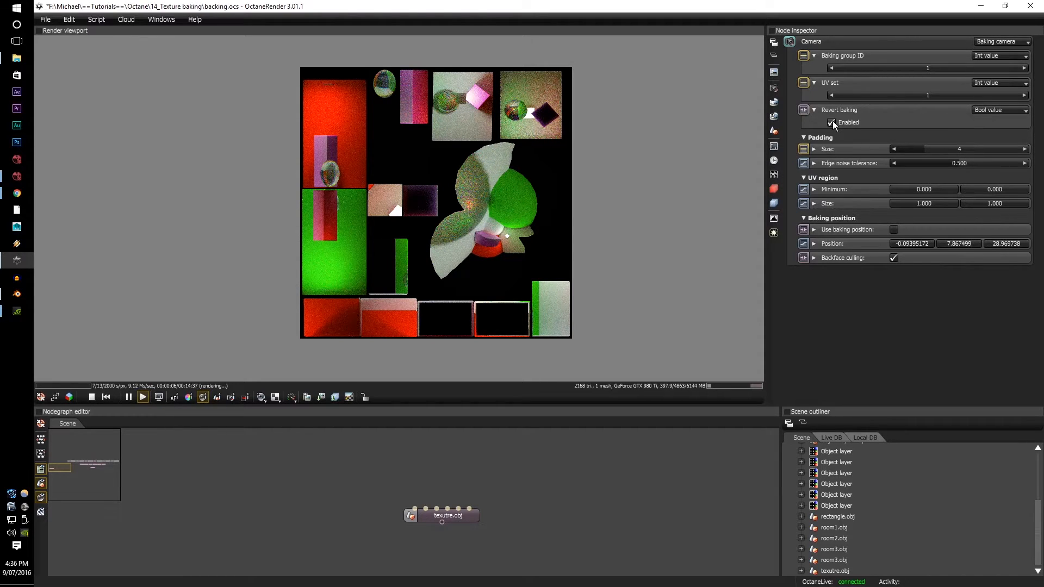
pyautogui.click(831, 122)
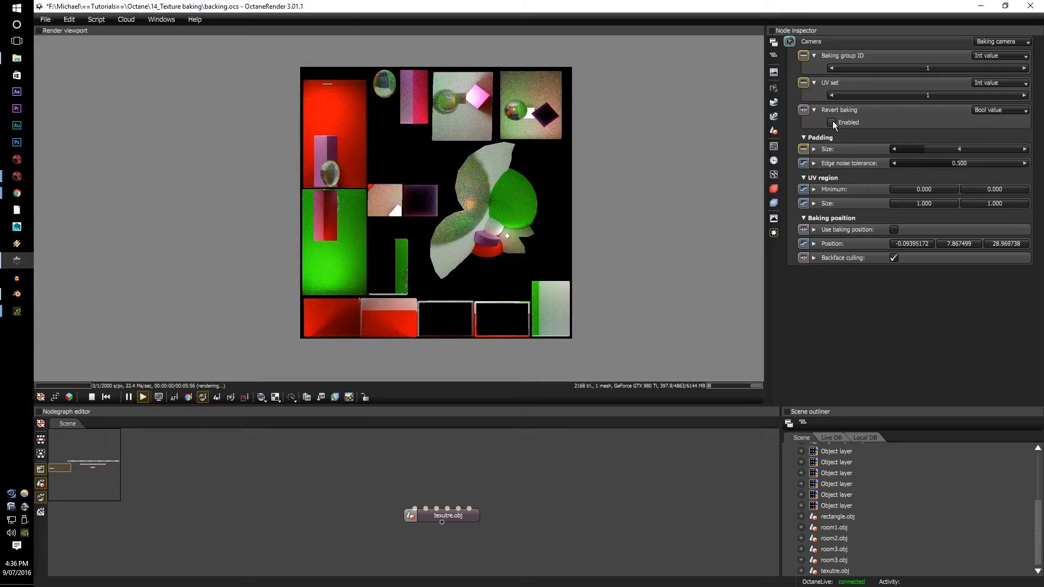
pyautogui.click(831, 122)
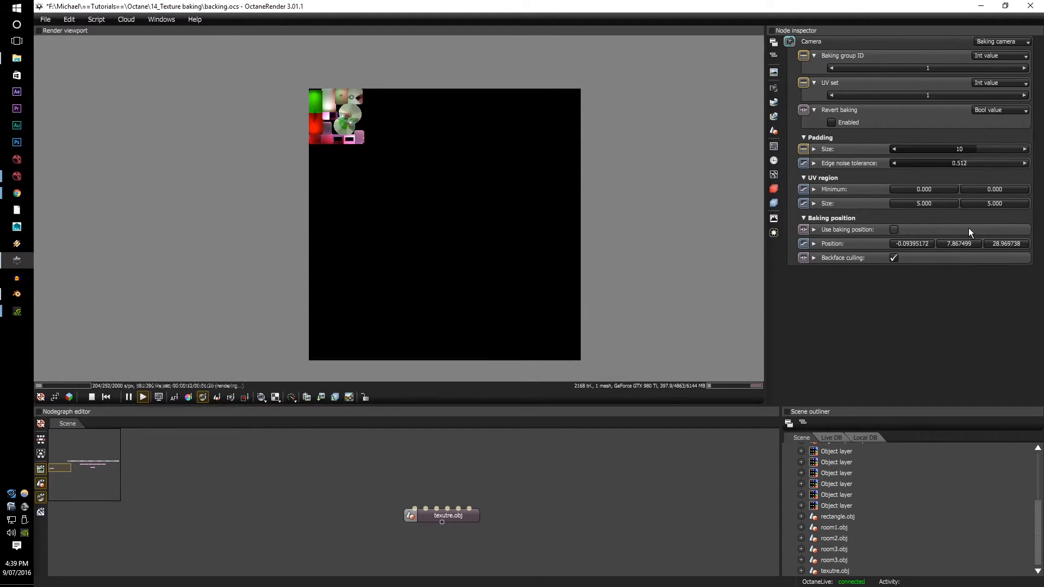
# - Adjust the baking camera's UV region setting, leaving Size at 1
pyautogui.click(921, 203)
pyautogui.write('1.000')
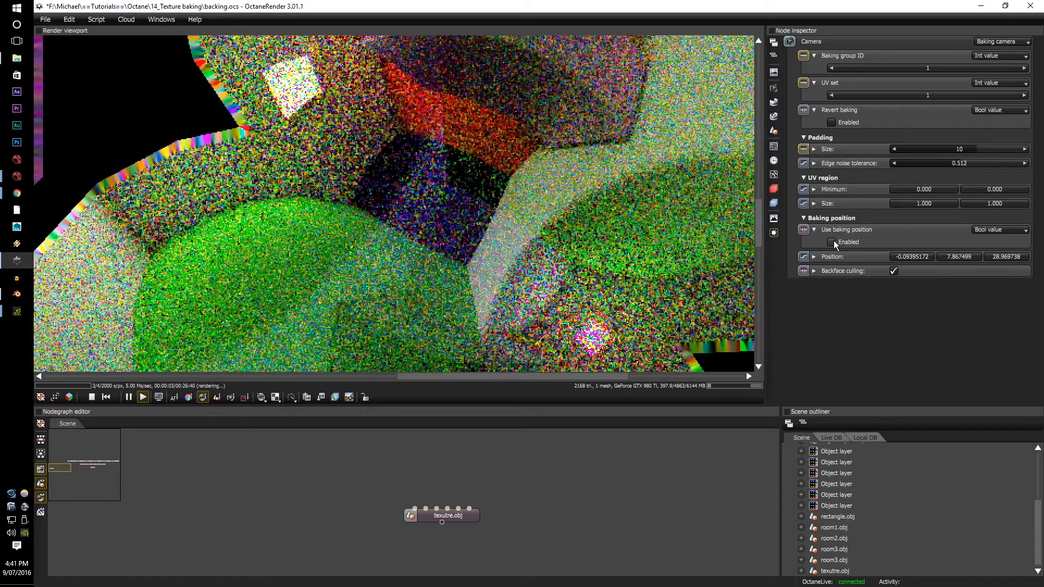
pyautogui.click(830, 241)
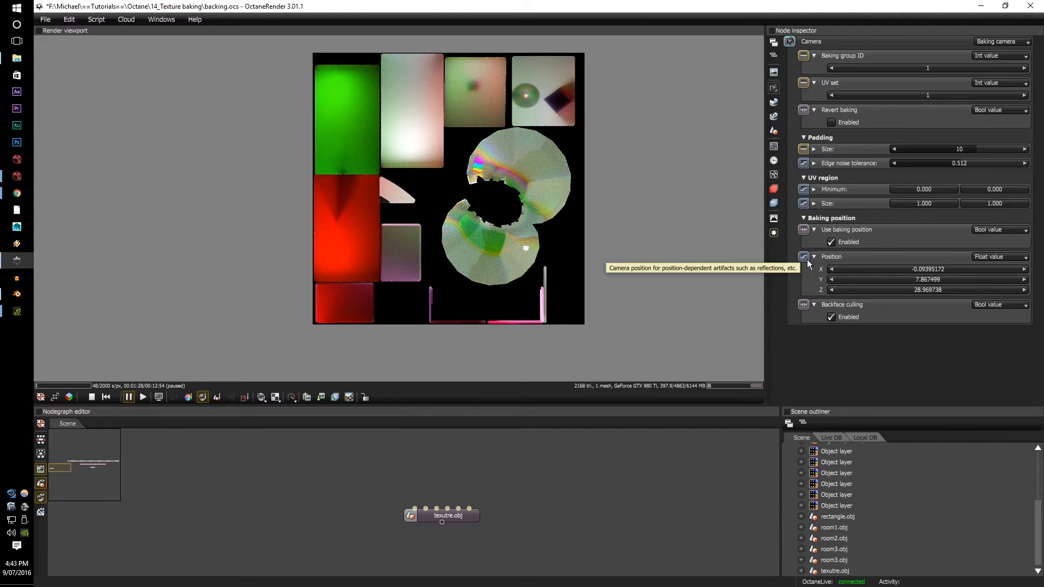
pyautogui.moveTo(821, 306)
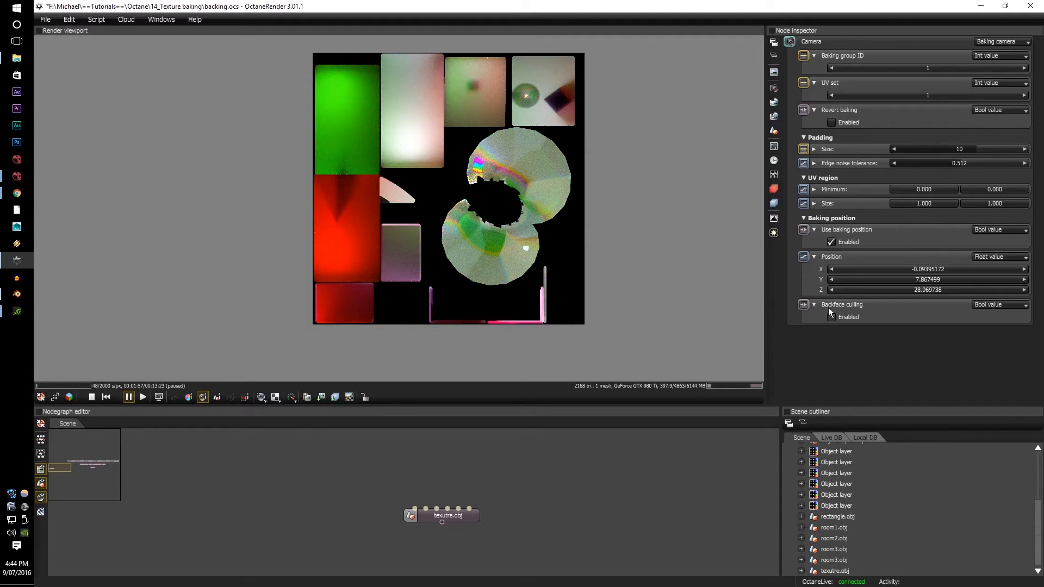
pyautogui.click(830, 241)
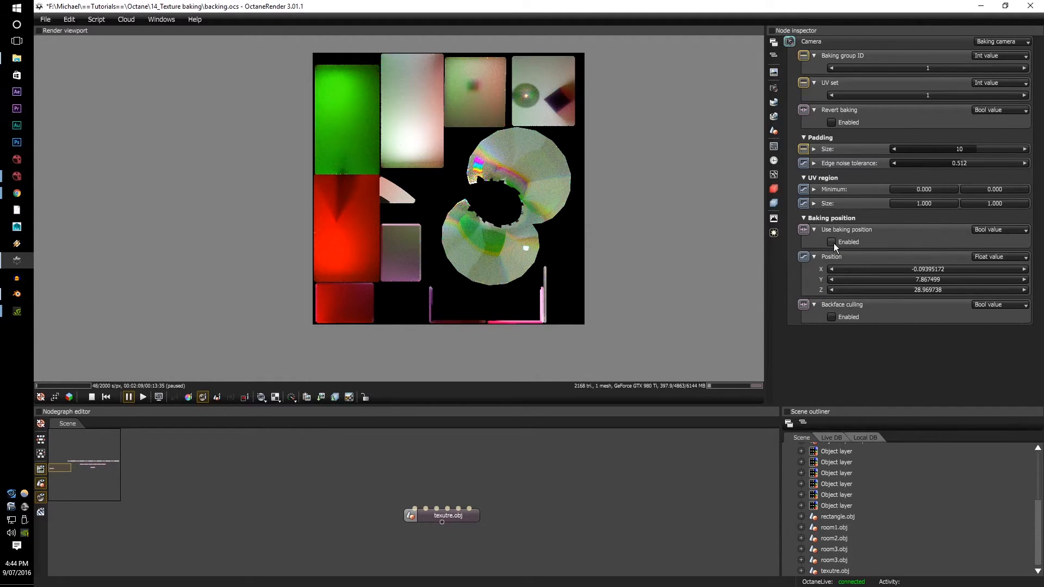
pyautogui.click(830, 317)
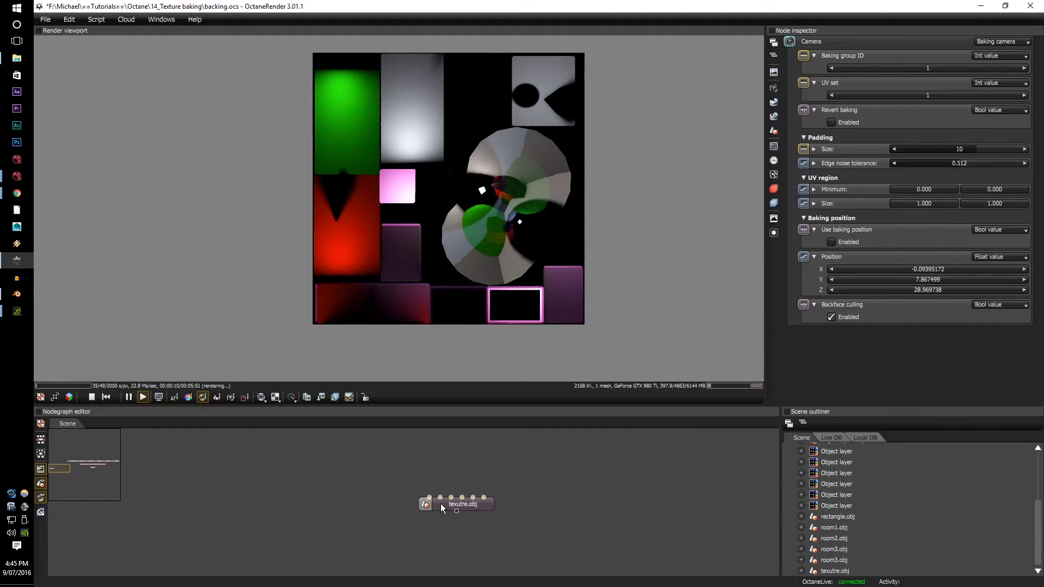
# - Add an Object layer map node and set the last room3 layer's baking group ID to 6
pyautogui.moveTo(456, 504); pyautogui.dragTo(457, 524)
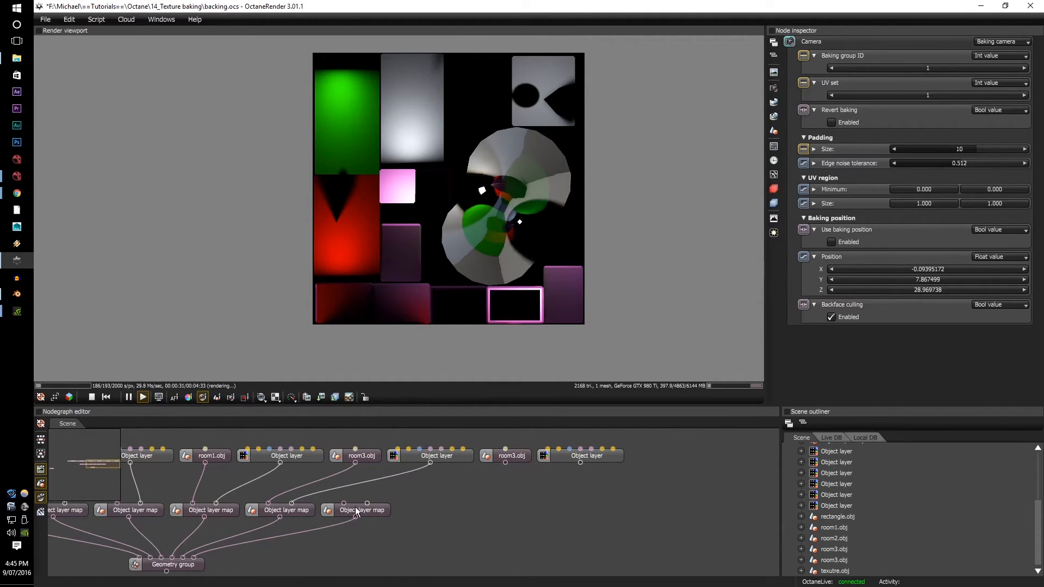
pyautogui.moveTo(506, 489)
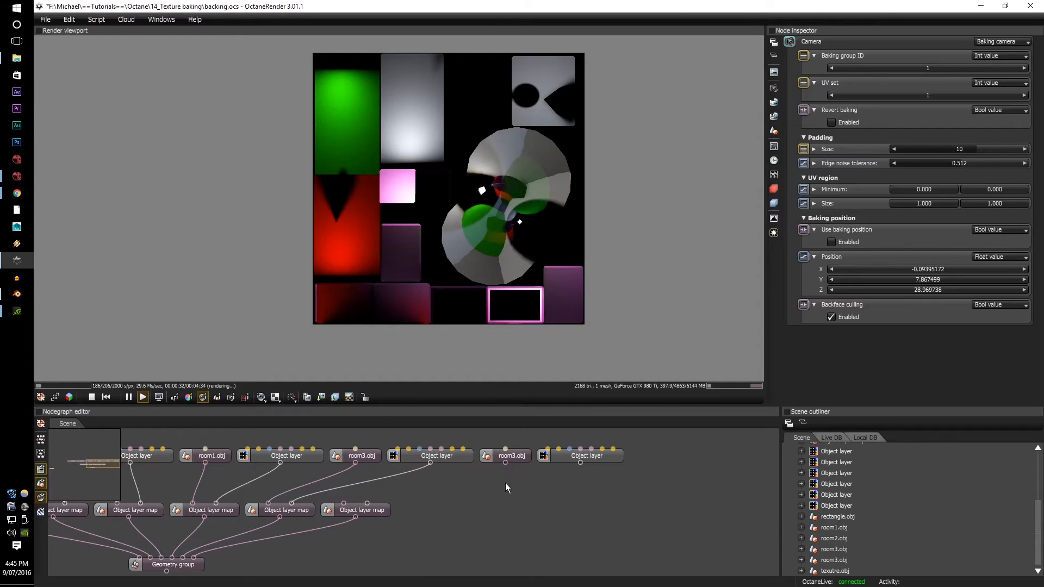
pyautogui.rightClick(508, 487)
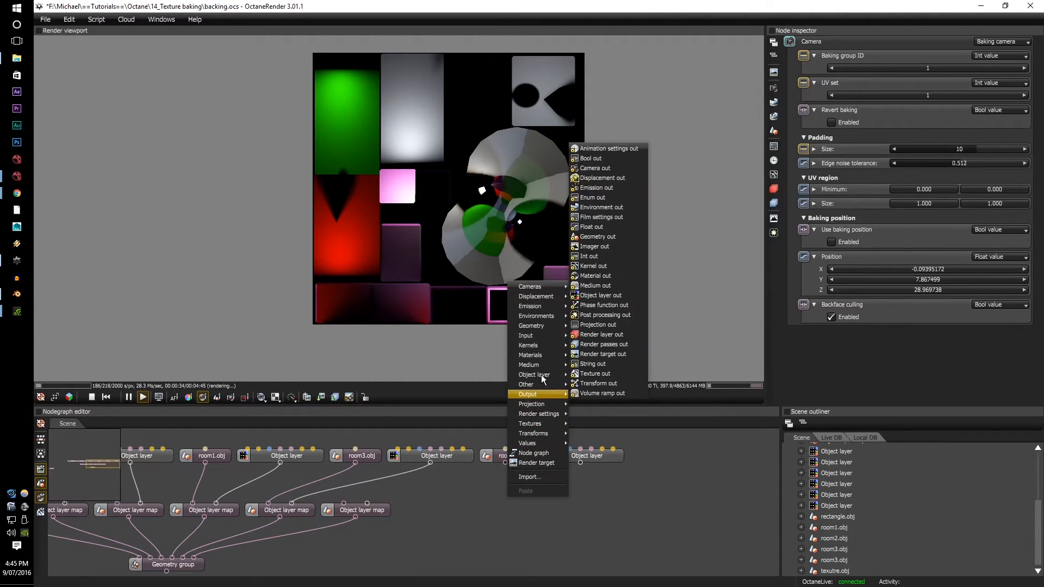
pyautogui.moveTo(534, 374)
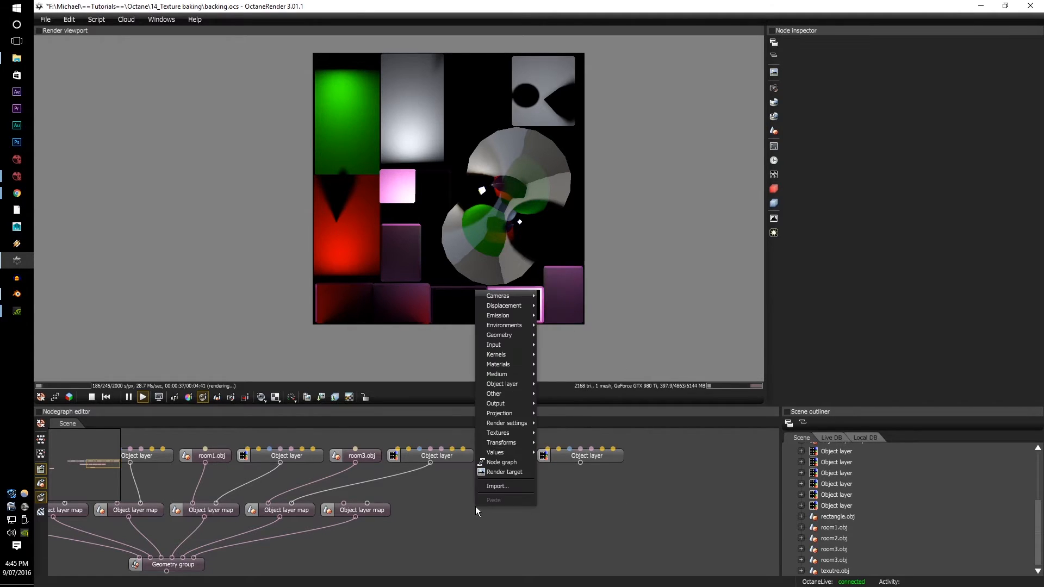
pyautogui.moveTo(499, 335)
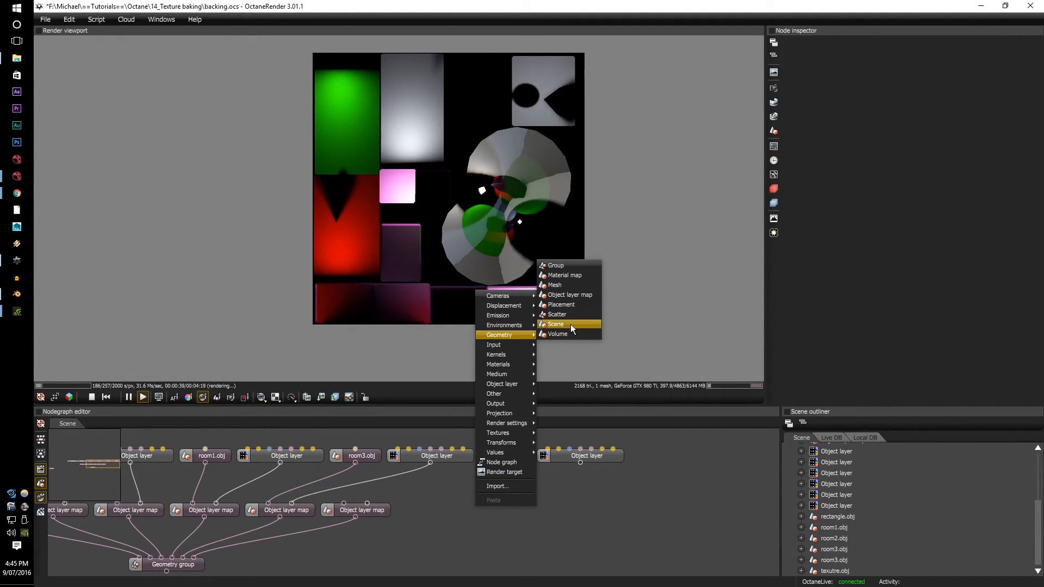
pyautogui.moveTo(581, 294)
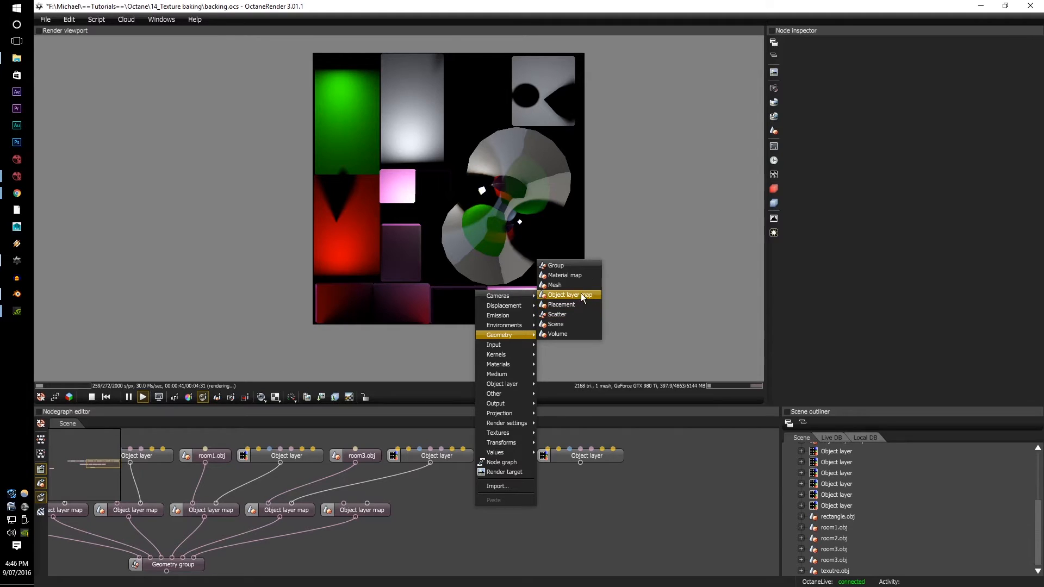
pyautogui.moveTo(581, 301)
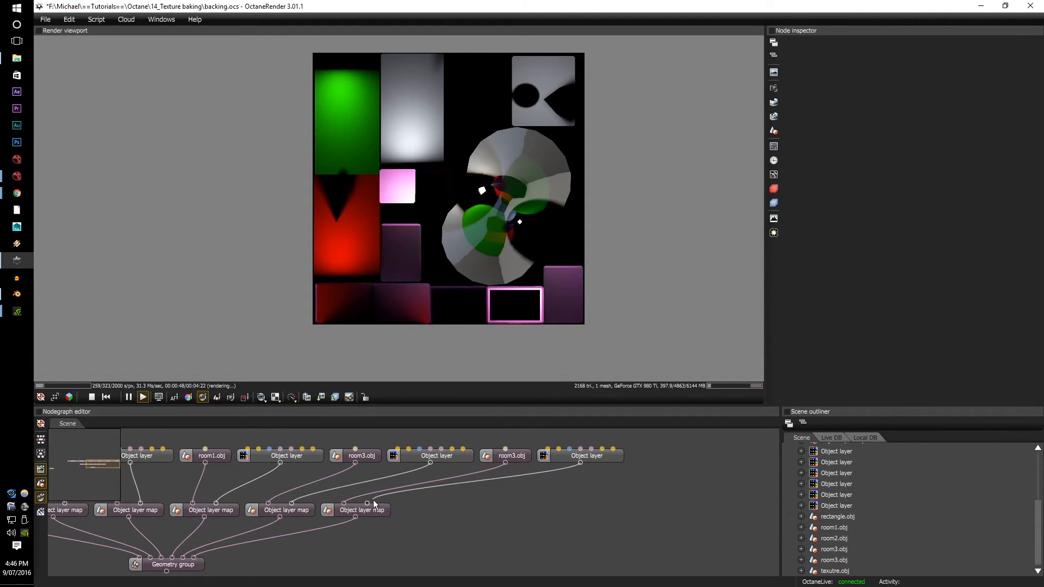
pyautogui.click(356, 510)
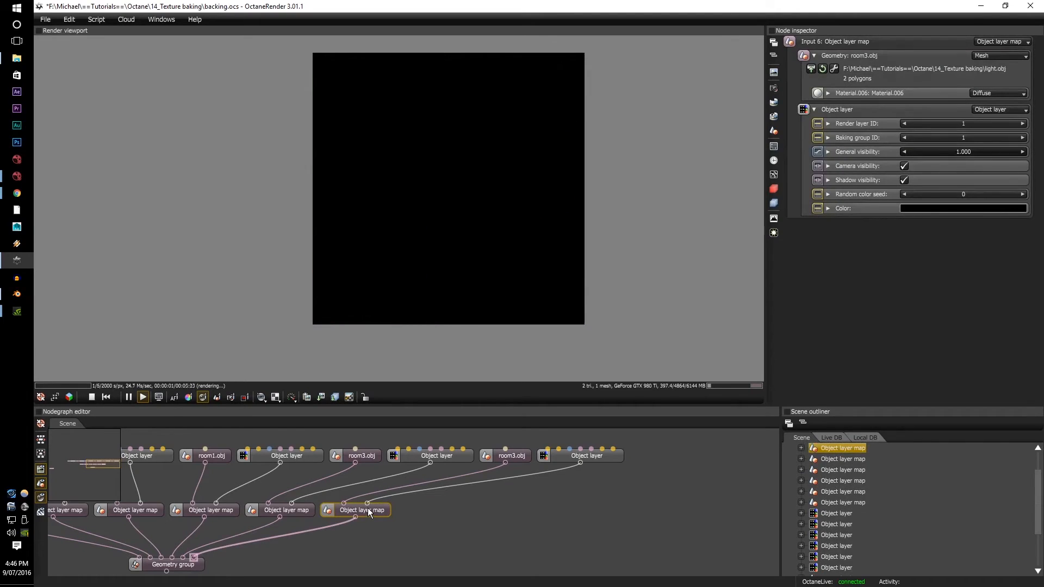
pyautogui.click(963, 137)
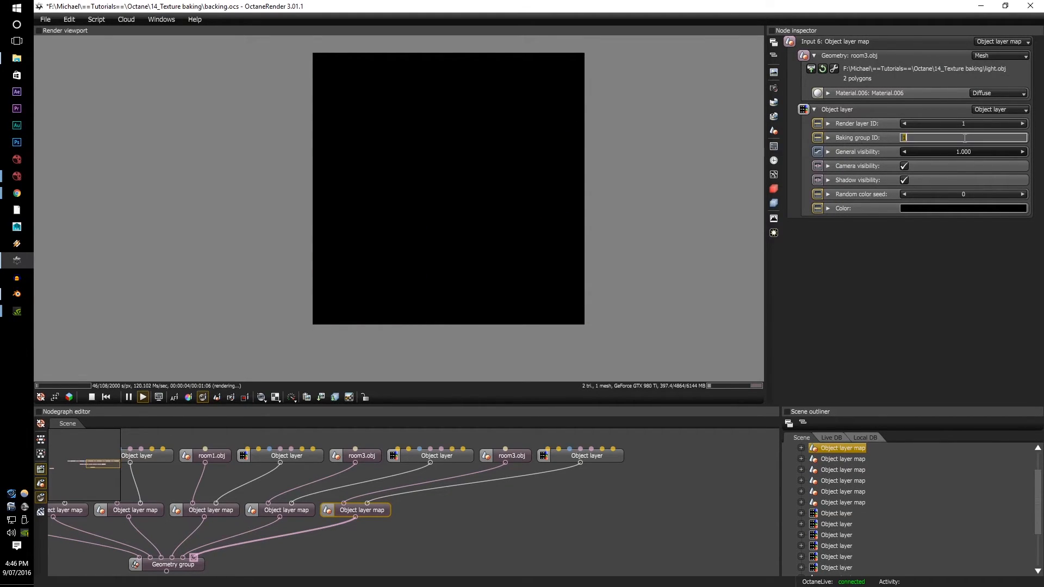
pyautogui.write('6')
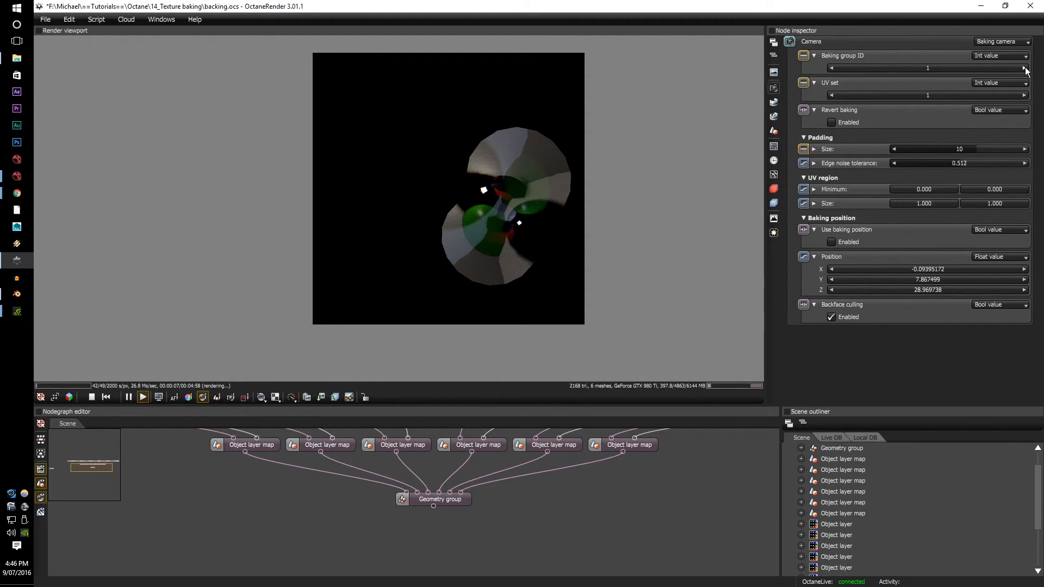
# - Step the baking camera's group ID through groups 2, 3 and 4, then reselect the scene graph
pyautogui.click(1024, 68)
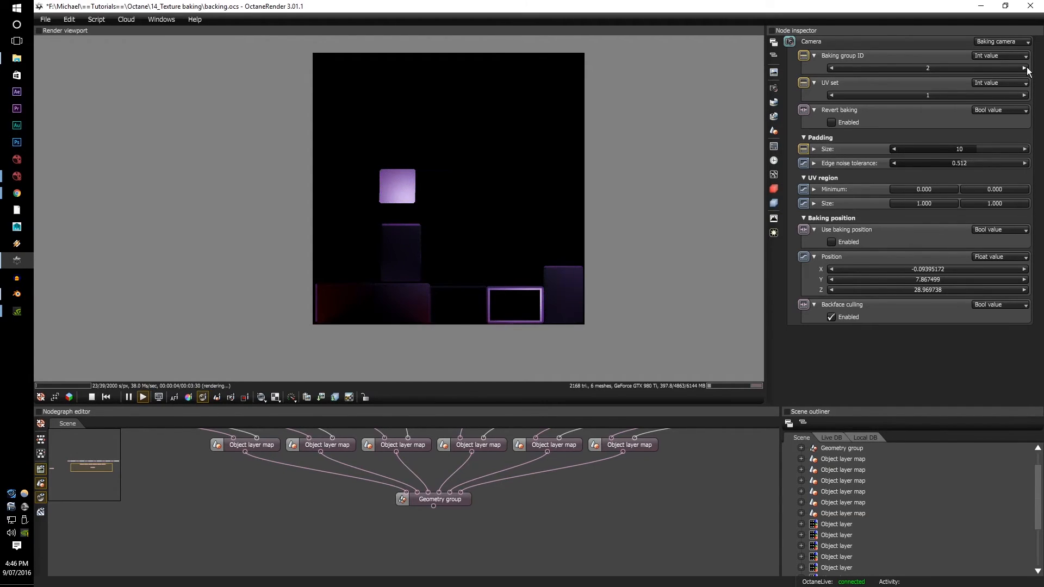
pyautogui.click(1024, 68)
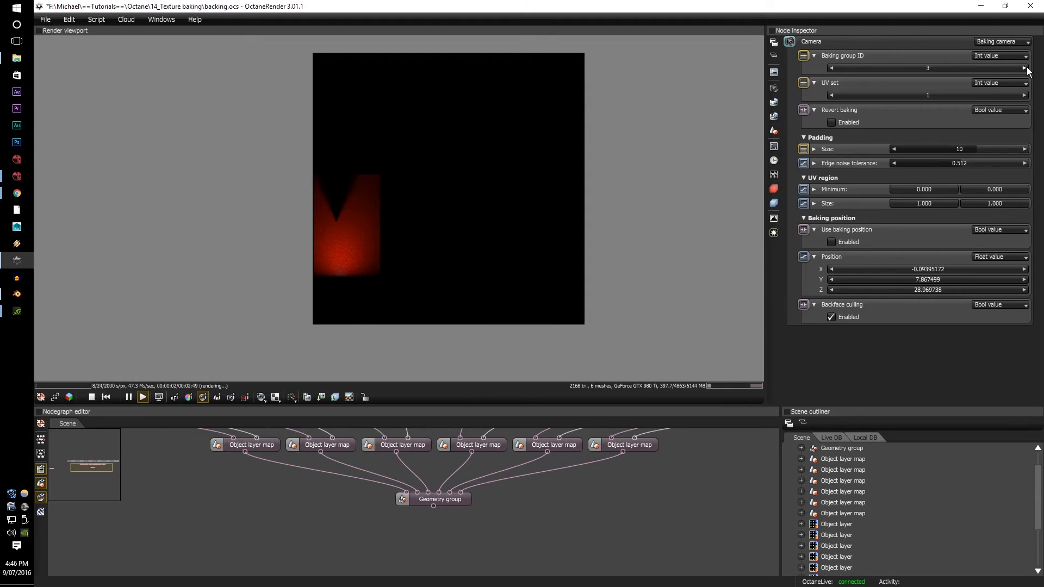
pyautogui.click(1024, 68)
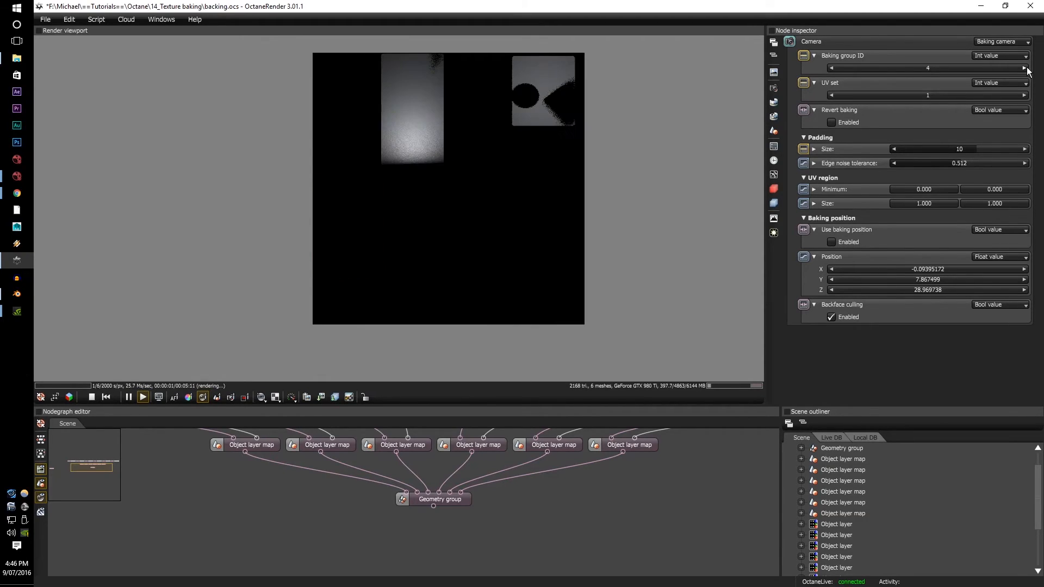
pyautogui.click(1026, 68)
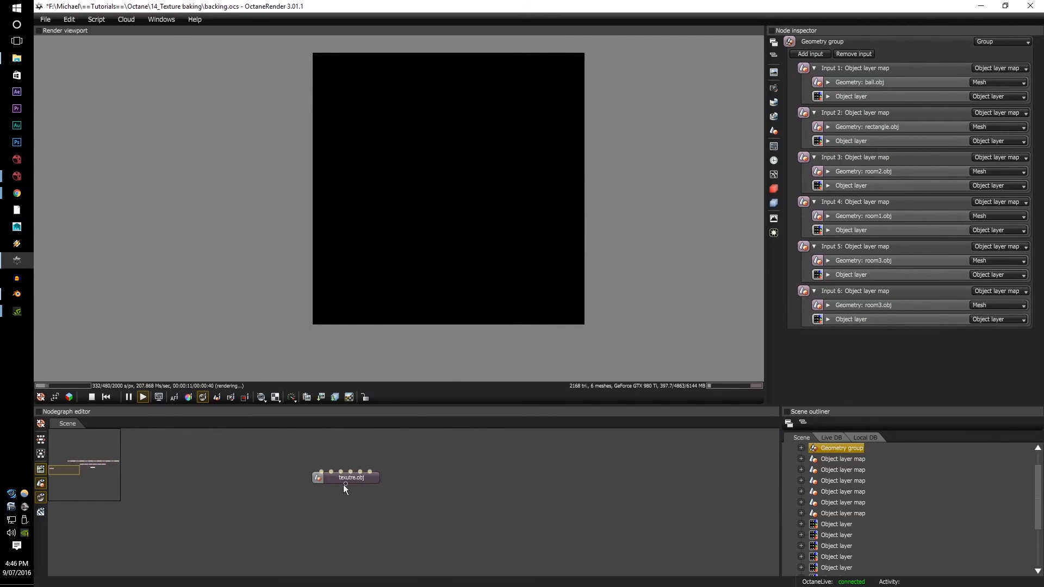
pyautogui.click(346, 477)
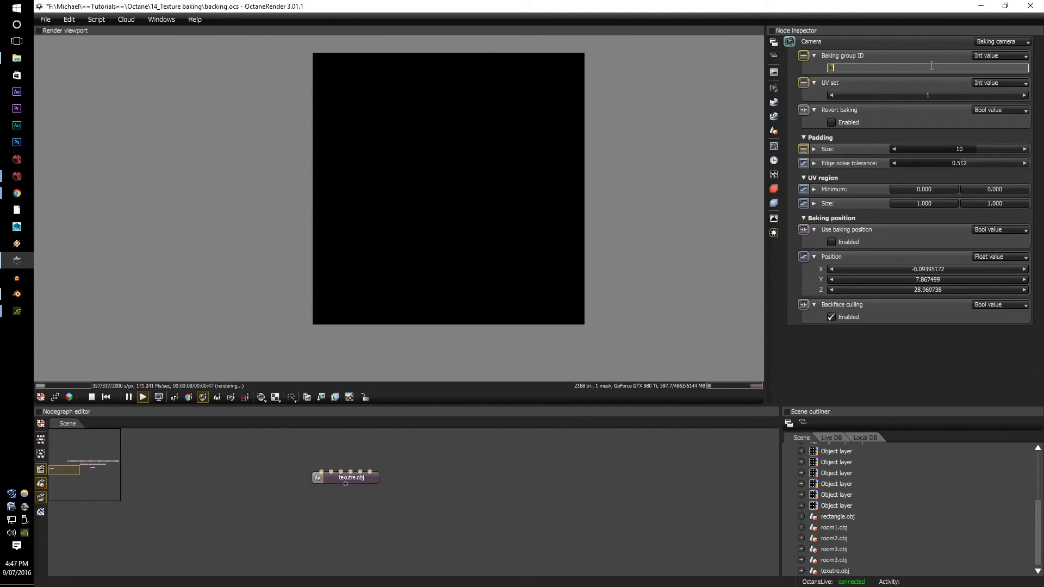
# - Restore all baking groups, enable the Diffuse pass, and preview the atlas pass by pass
pyautogui.click(774, 190)
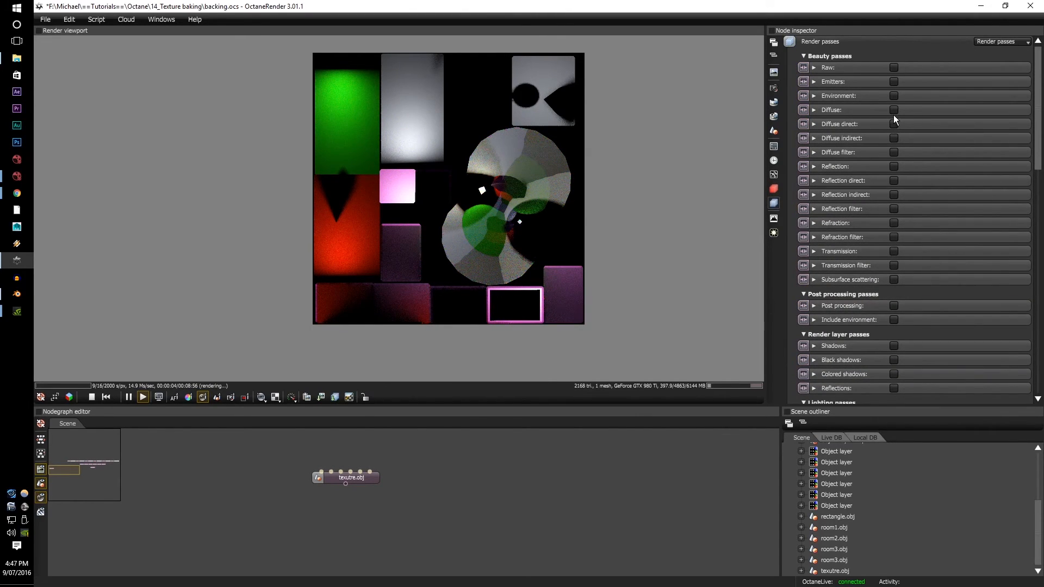
pyautogui.click(893, 110)
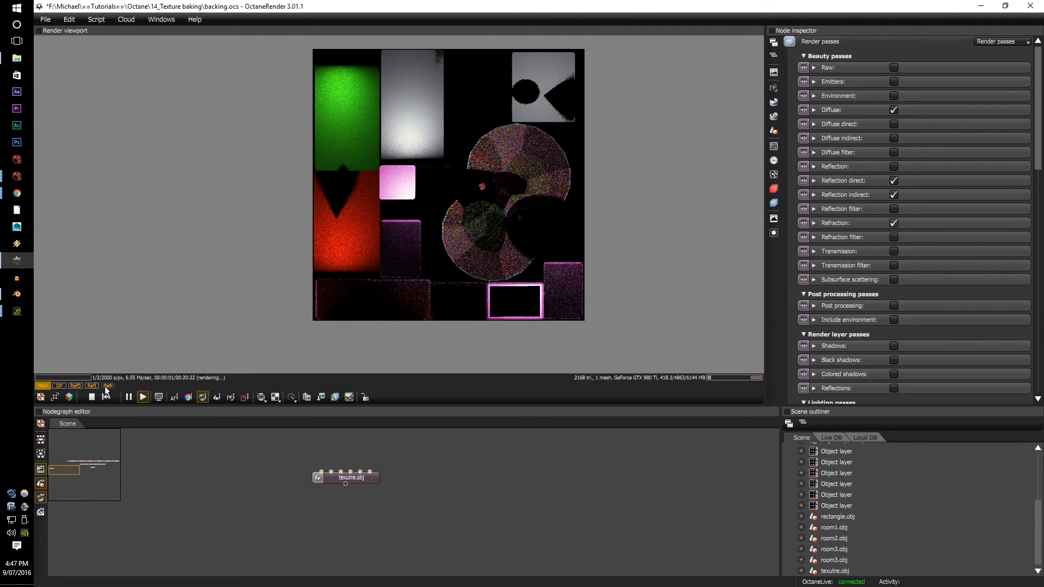
pyautogui.click(75, 386)
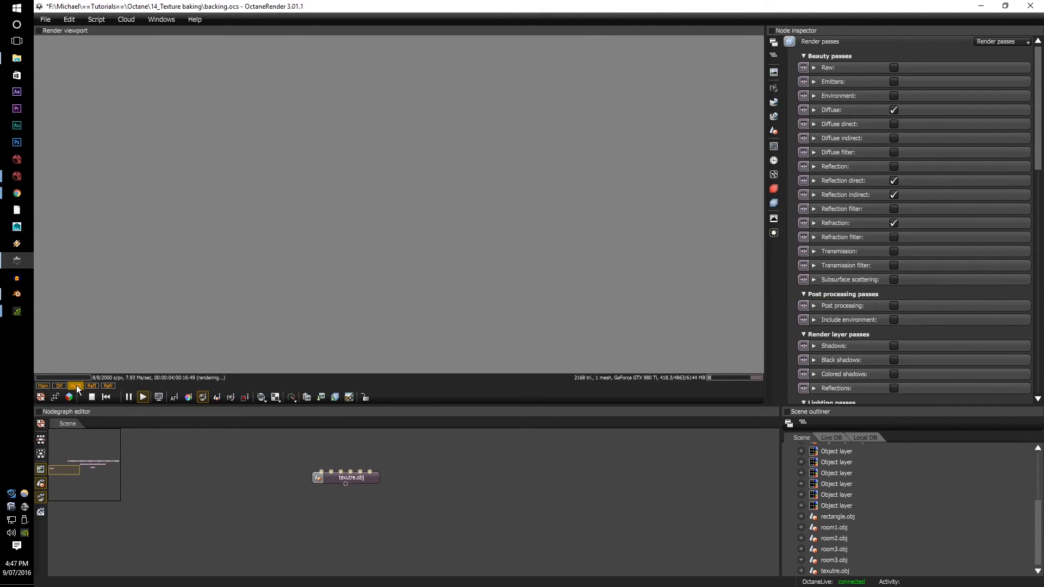
pyautogui.click(75, 386)
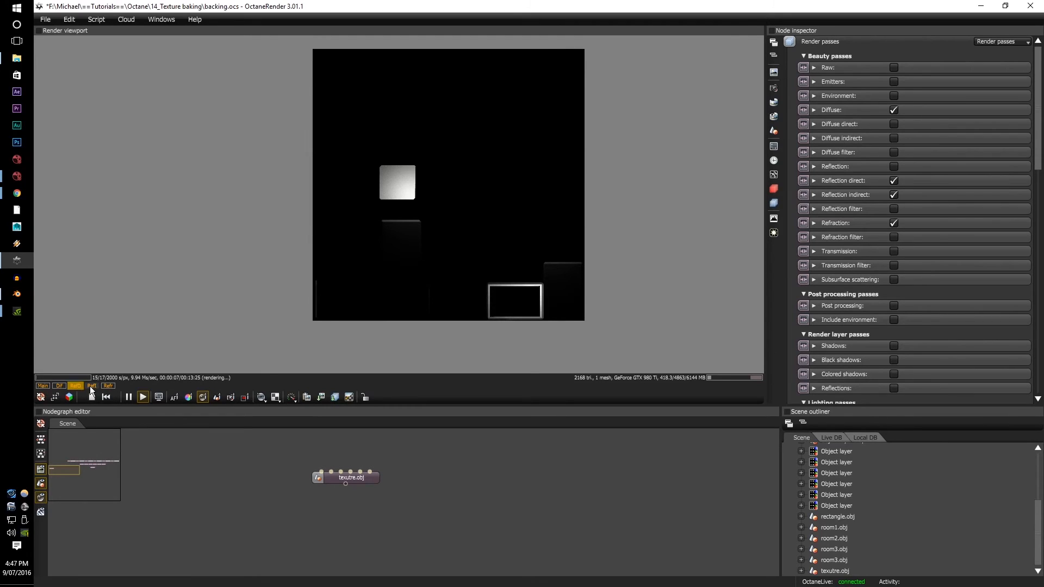
pyautogui.click(91, 386)
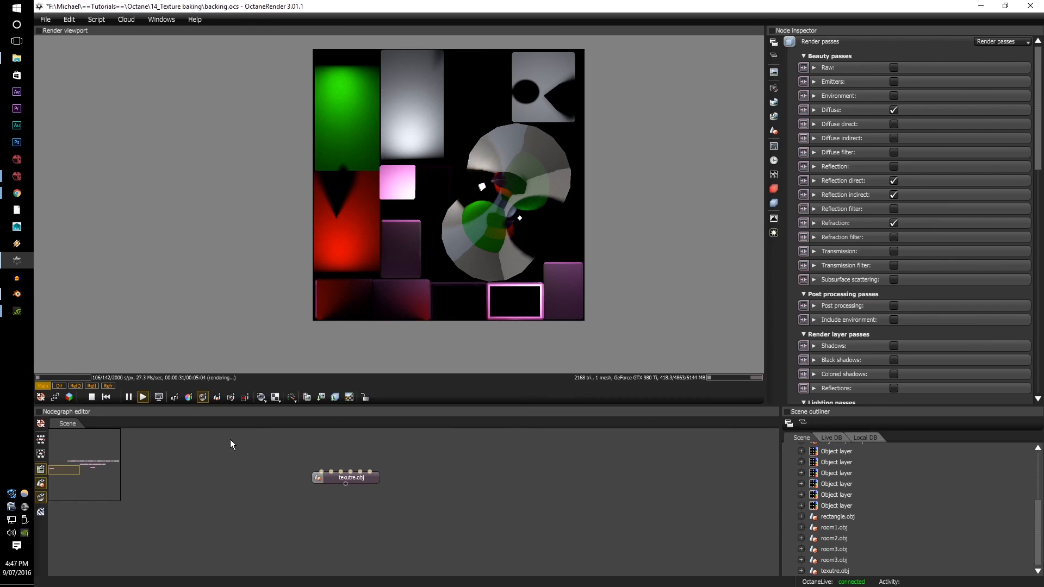
pyautogui.moveTo(331, 525)
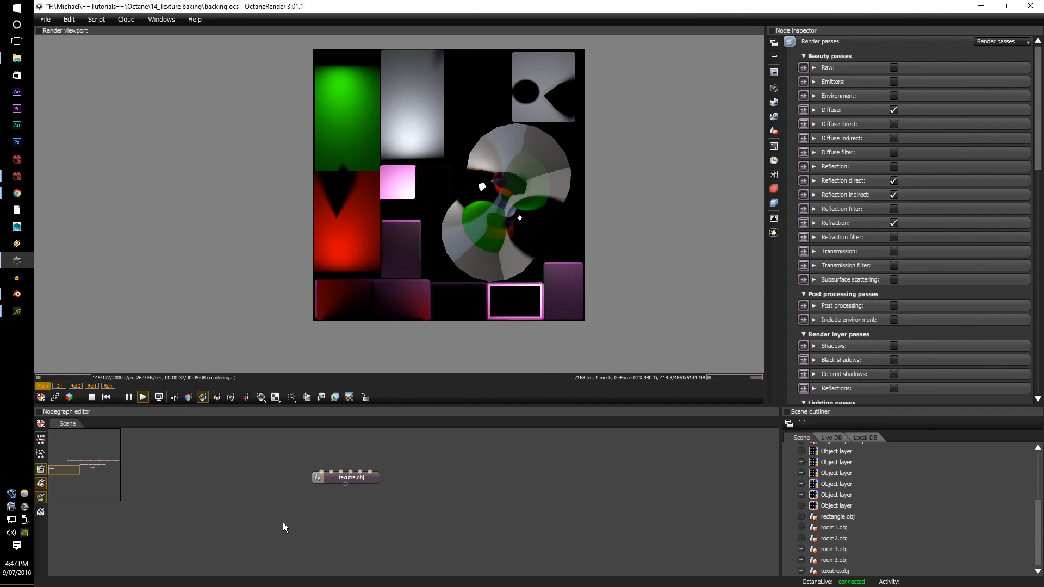
pyautogui.moveTo(248, 512)
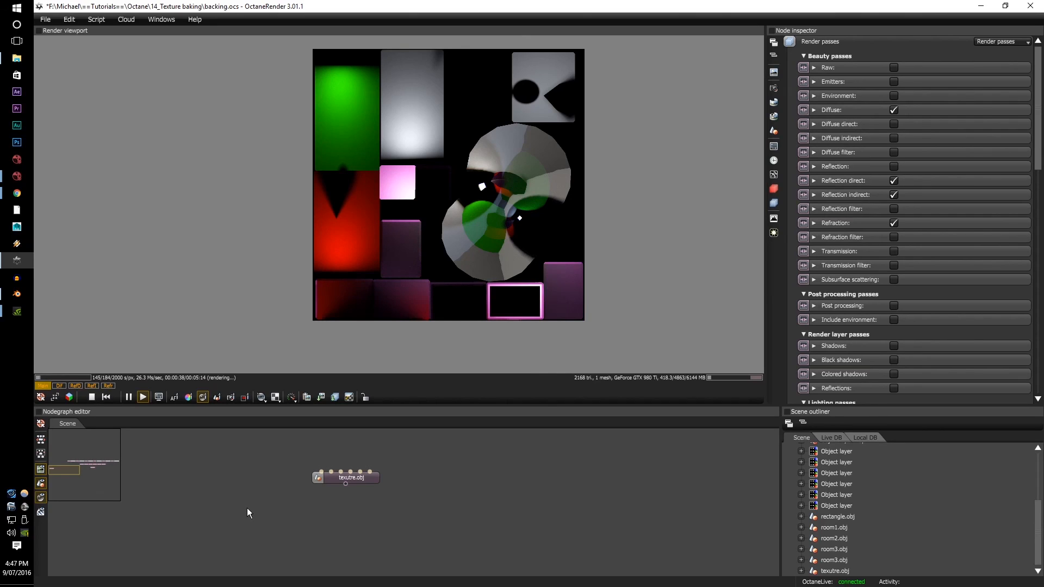